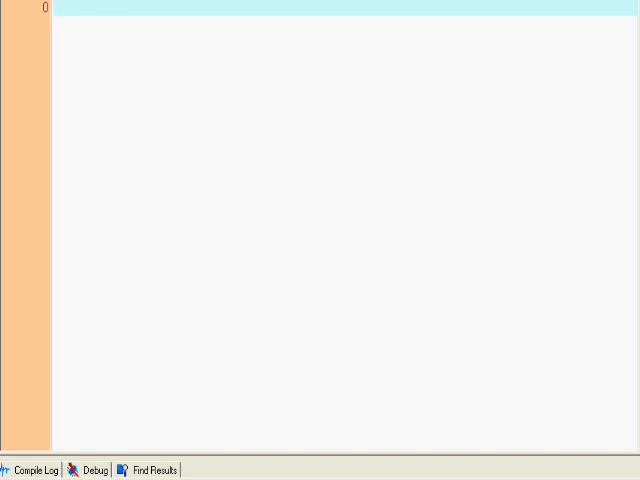
# Step: Begin the file with #include <iostream>, discarding an accidental comment opener
pyautogui.write('/*')
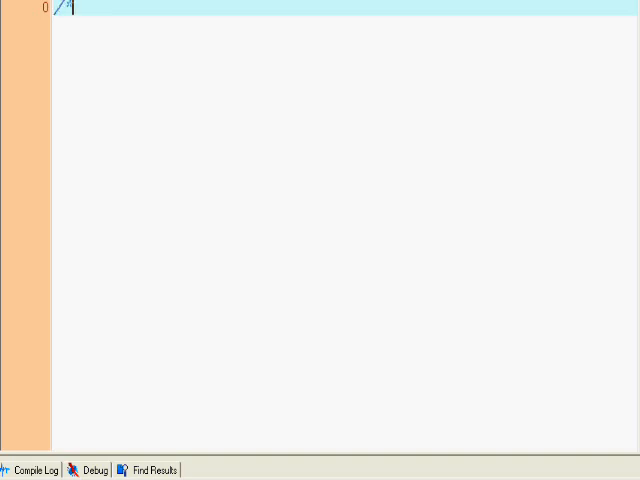
pyautogui.press('Backspace')
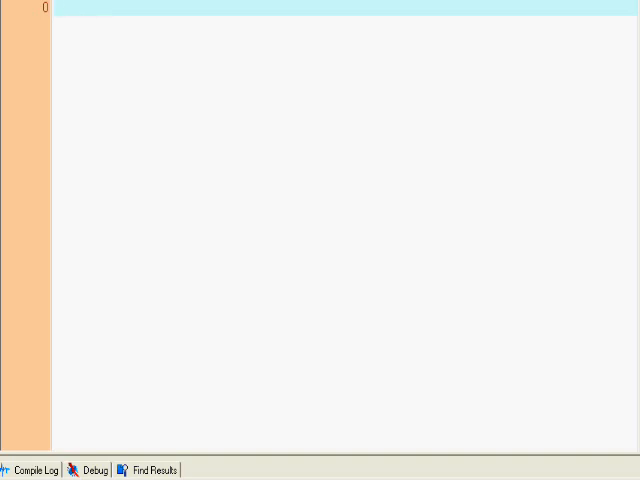
pyautogui.write('#inc')
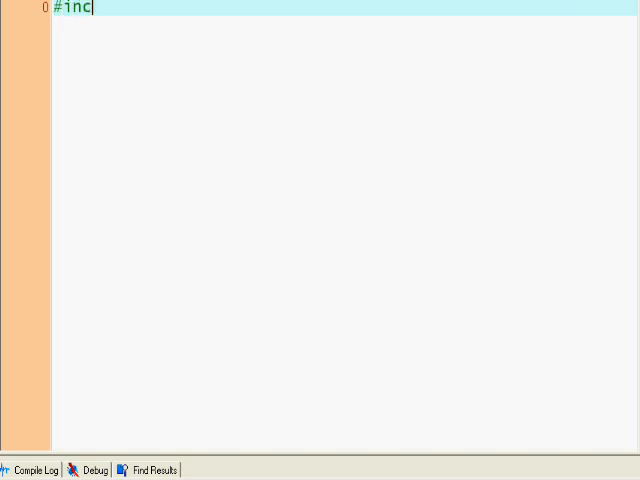
pyautogui.write('lude <iostream')
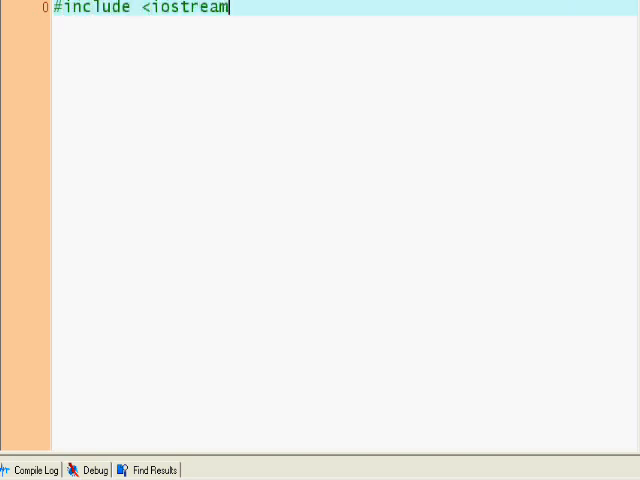
pyautogui.write('>')
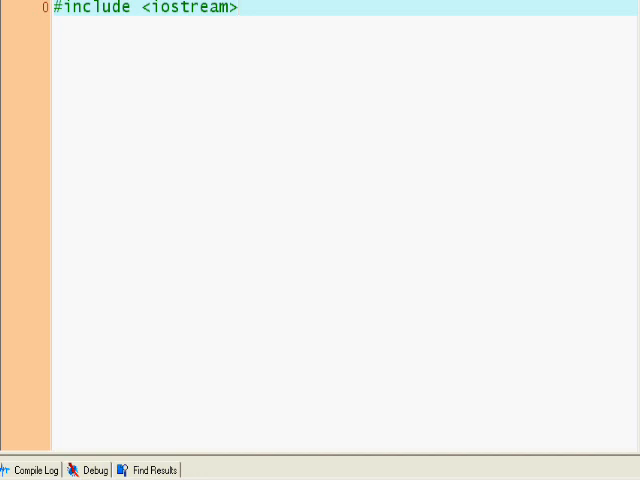
# Step: Add using namespace std; below the include line
pyautogui.click(240, 8)
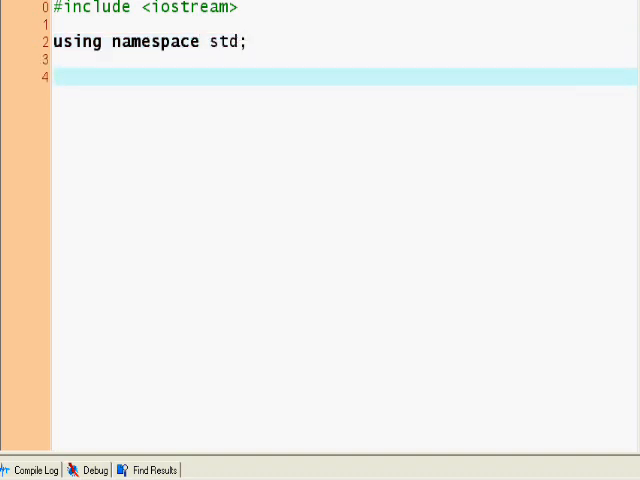
pyautogui.click(56, 76)
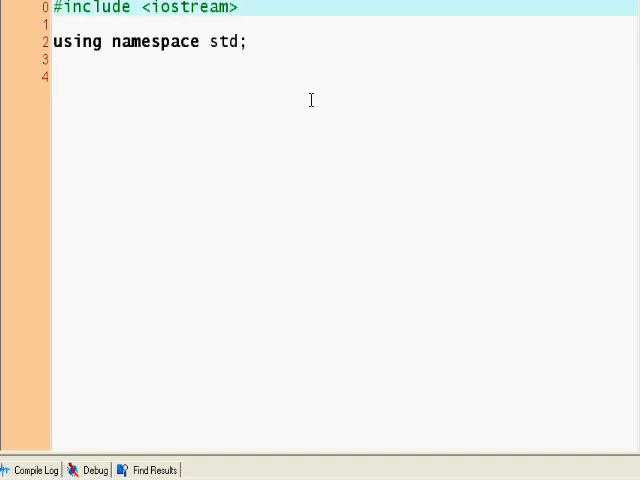
pyautogui.write('.h')
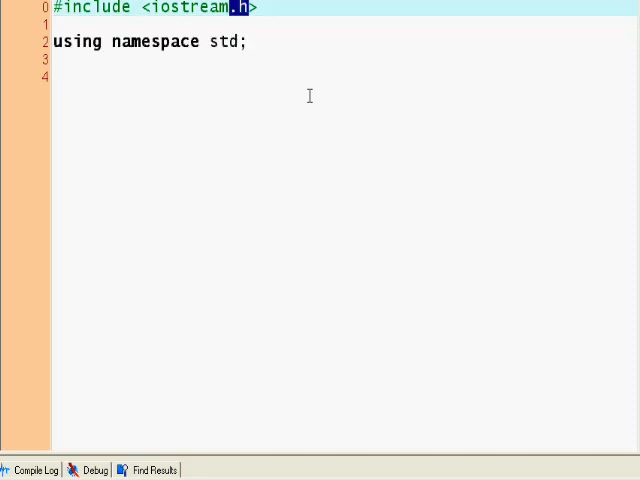
pyautogui.press('Delete')
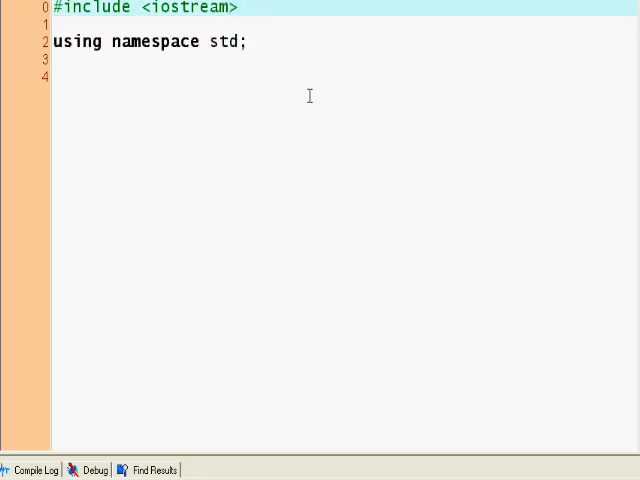
pyautogui.click(228, 40)
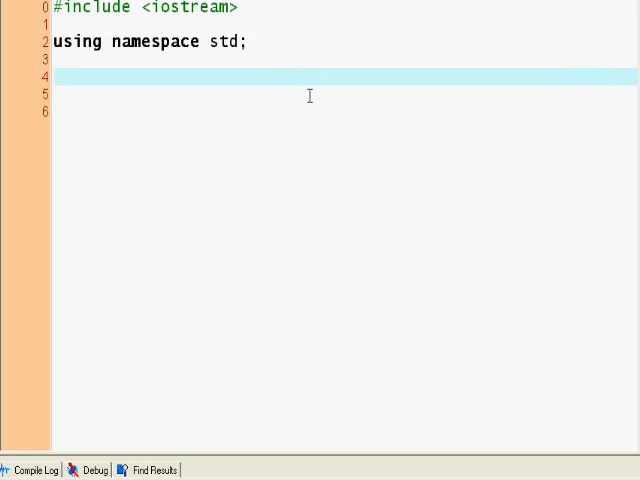
# Step: Write int main(void) with its opening brace on the next line and begin an int declaration
pyautogui.write('int ma')
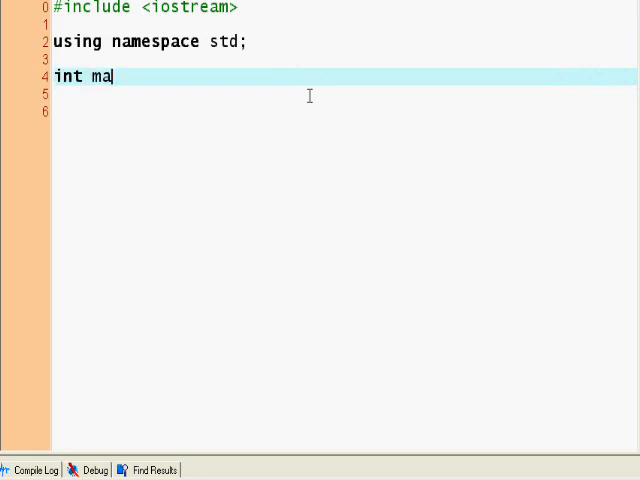
pyautogui.write('in(){')
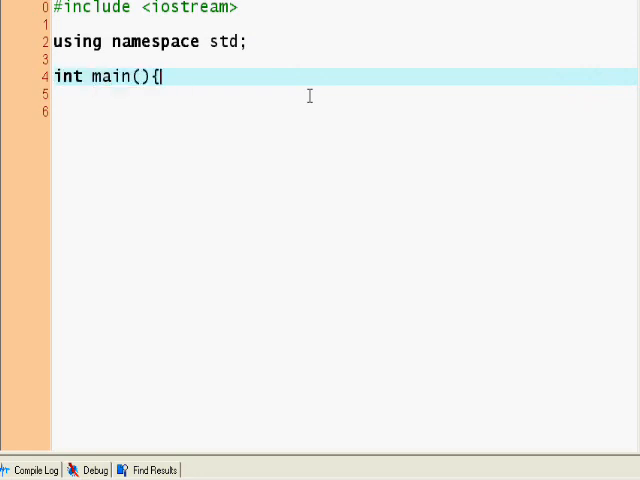
pyautogui.write('void')
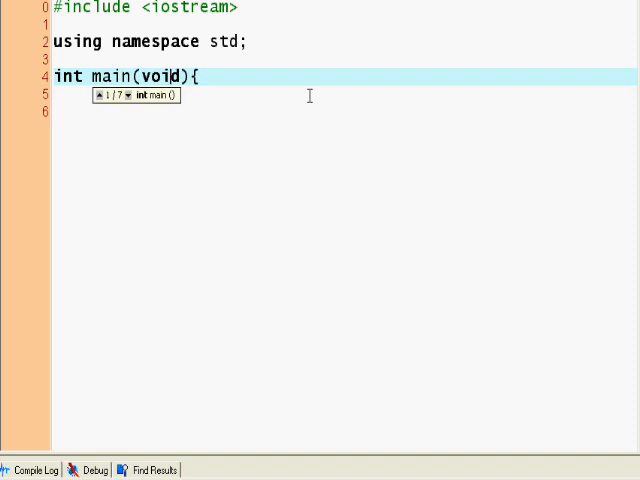
pyautogui.press('Return')
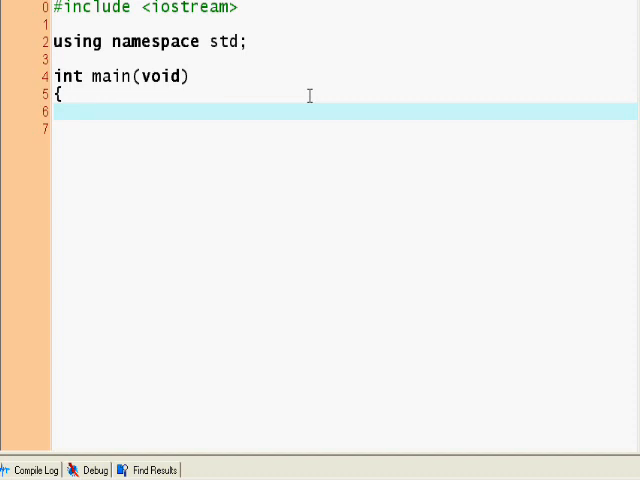
pyautogui.write('int')
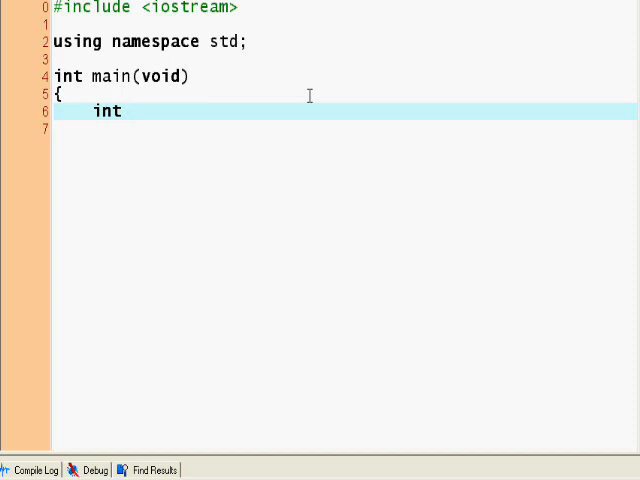
pyautogui.write('" "')
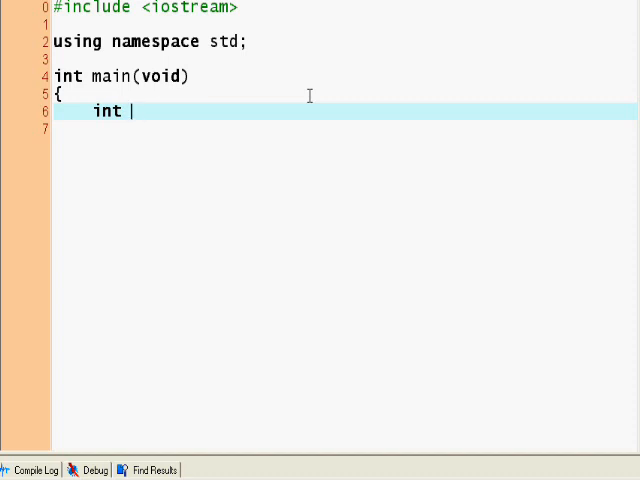
pyautogui.press('Backspace')
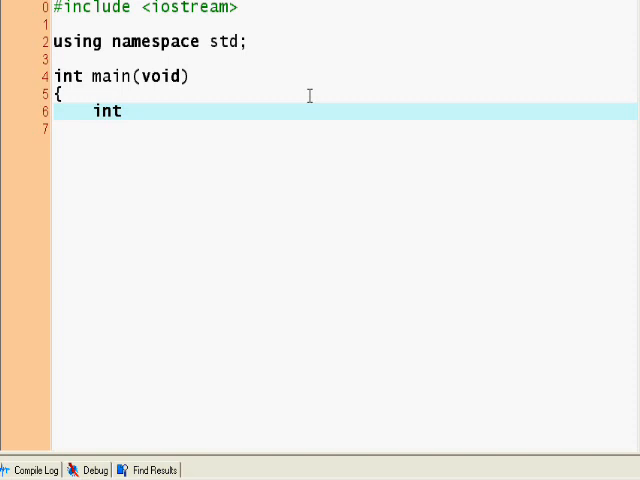
pyautogui.write('sign')
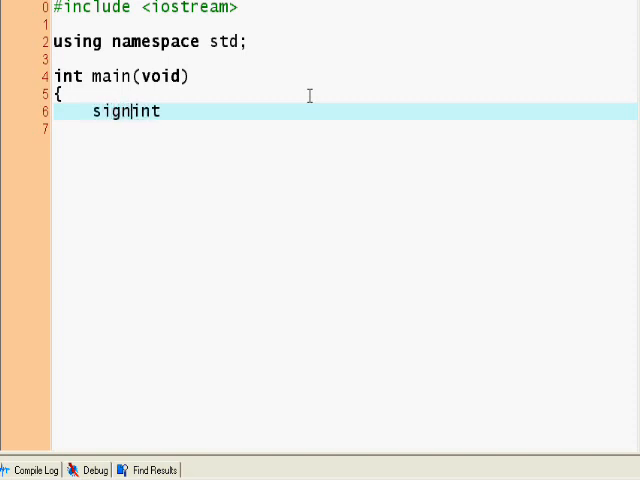
pyautogui.write('ed')
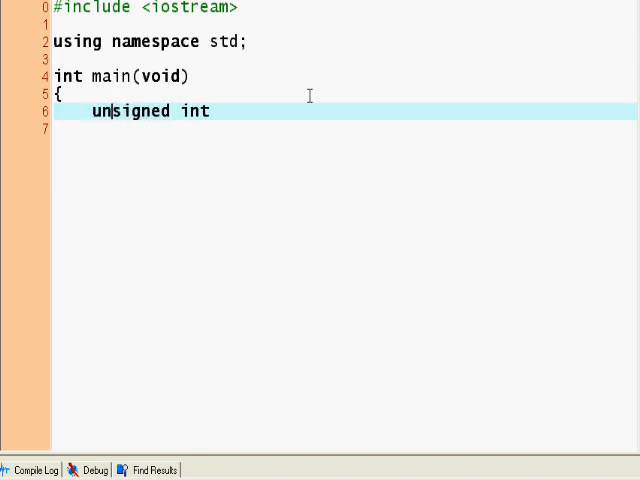
pyautogui.doubleClick(100, 112)
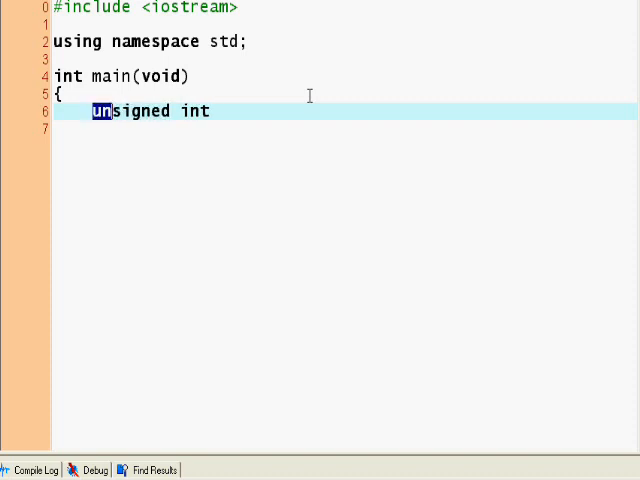
pyautogui.press('Delete')
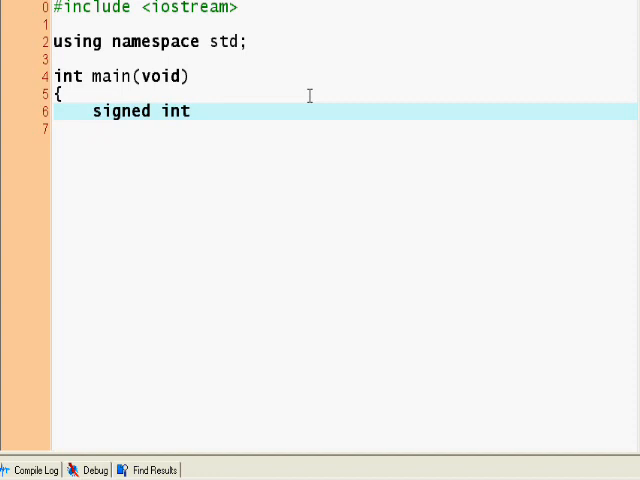
pyautogui.click(88, 112)
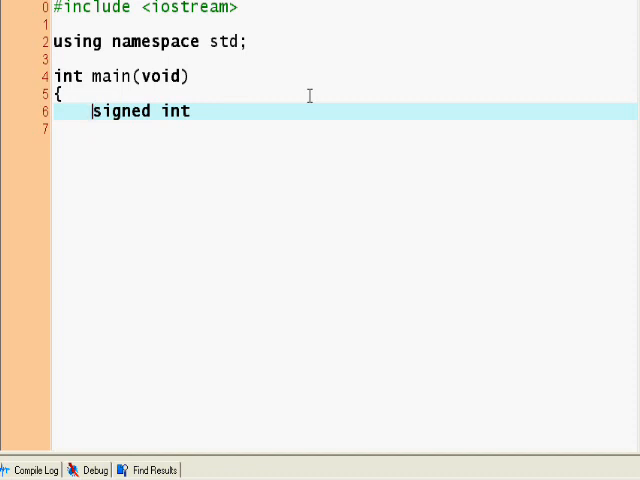
pyautogui.write('un')
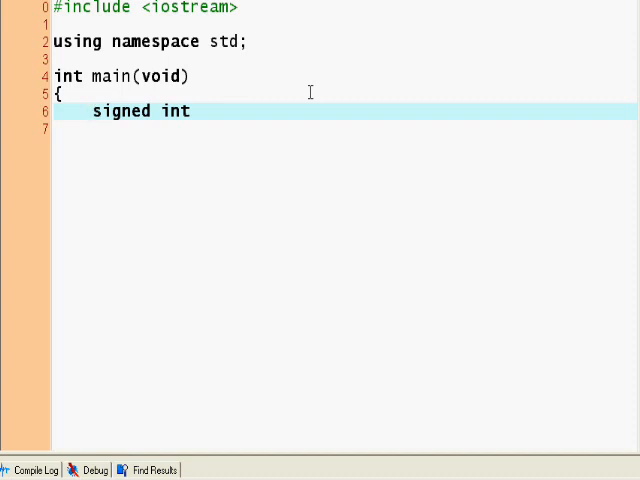
pyautogui.doubleClick(138, 112)
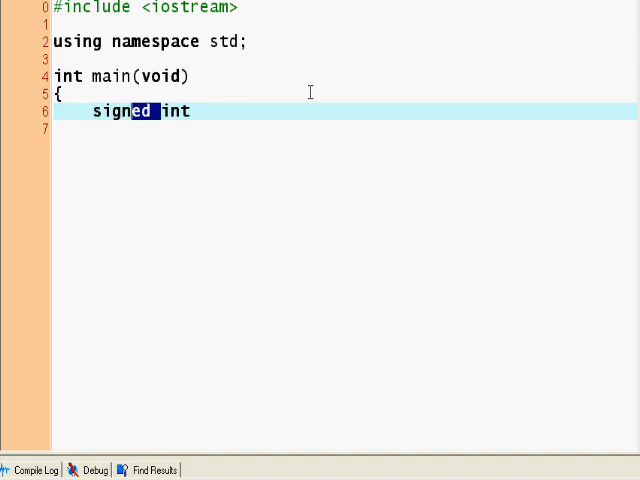
pyautogui.press('Delete')
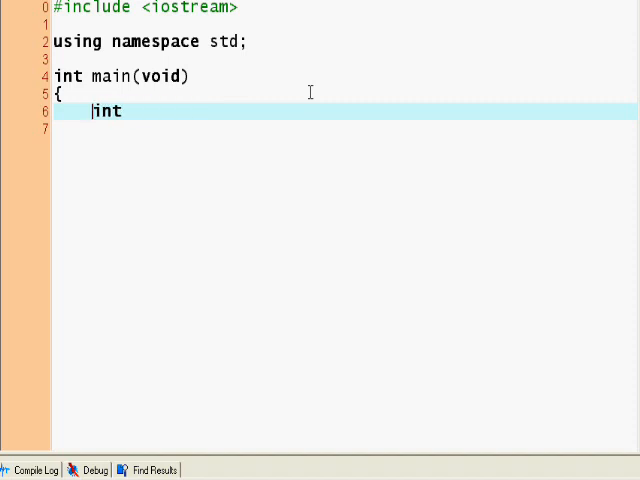
pyautogui.doubleClick(106, 112)
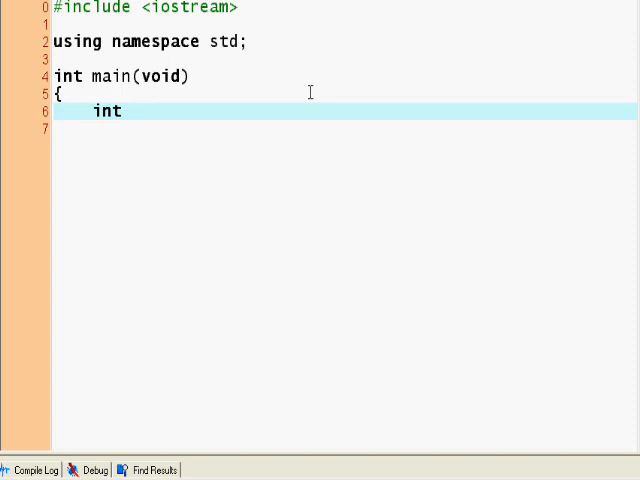
# Step: Start int x =, demo a long descriptive variable name, then revert it back to x
pyautogui.write('" "')
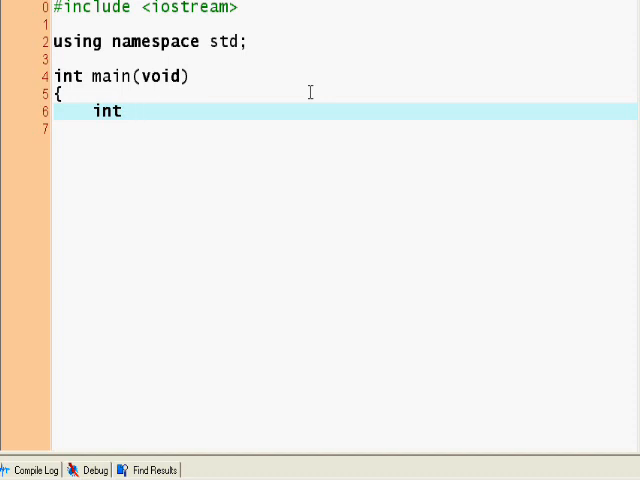
pyautogui.write('x')
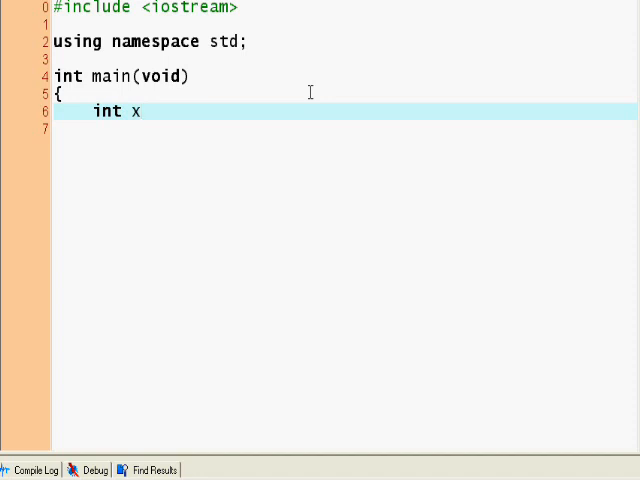
pyautogui.write('=')
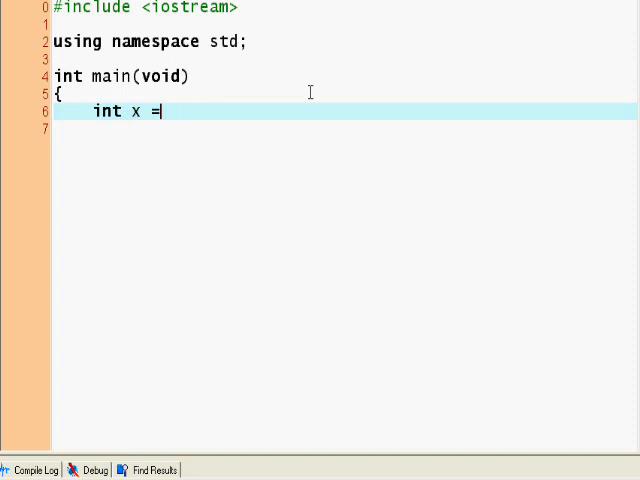
pyautogui.doubleClick(134, 112)
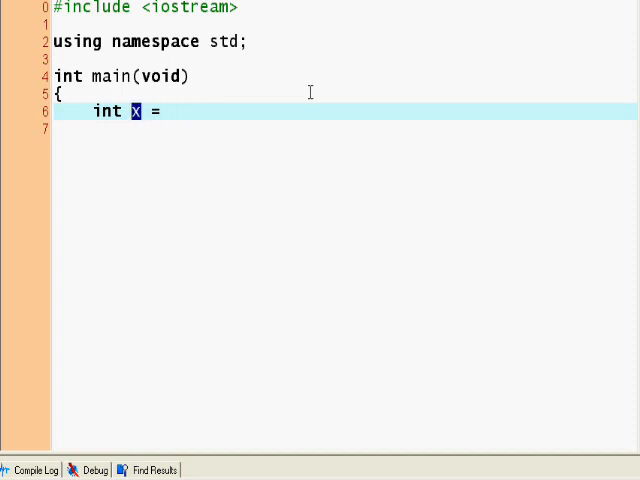
pyautogui.write('this_name_i')
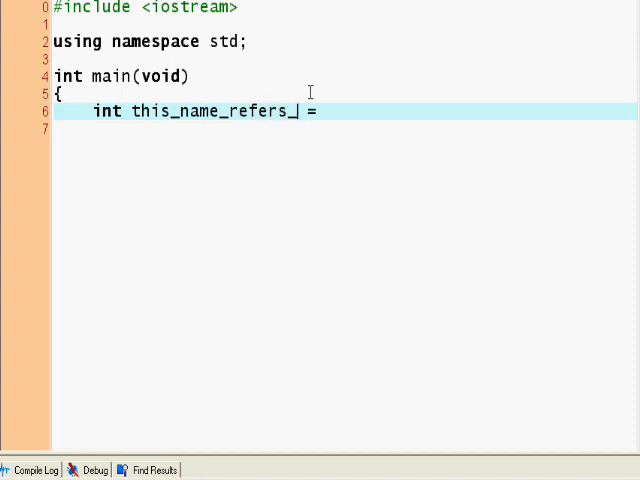
pyautogui.write('to_my_in')
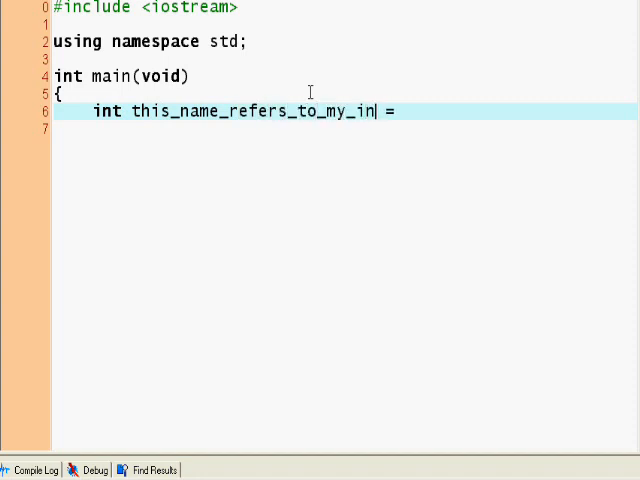
pyautogui.write('teger')
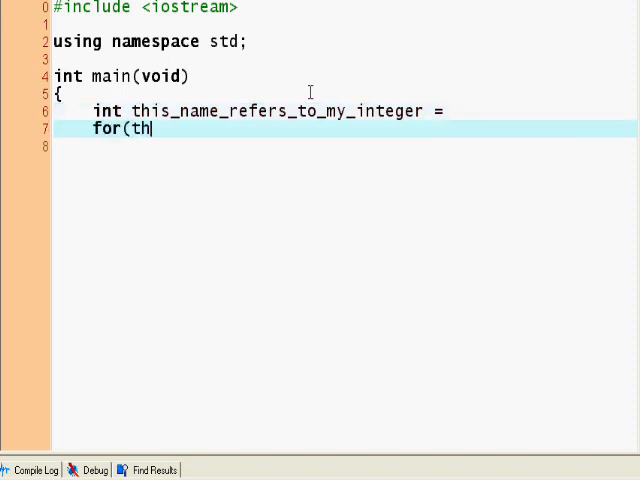
pyautogui.write('is_name')
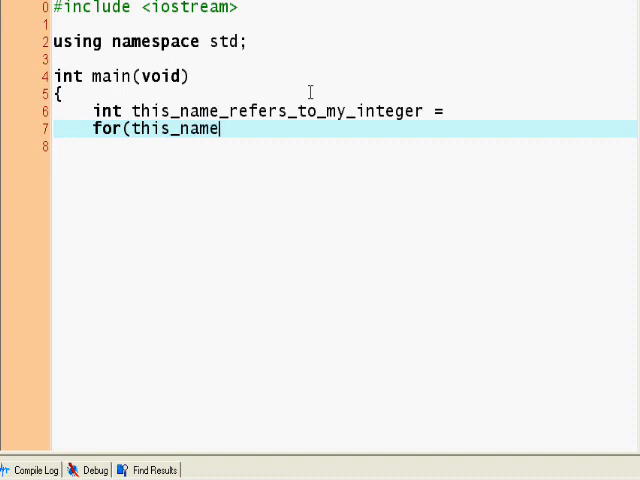
pyautogui.write('_refer')
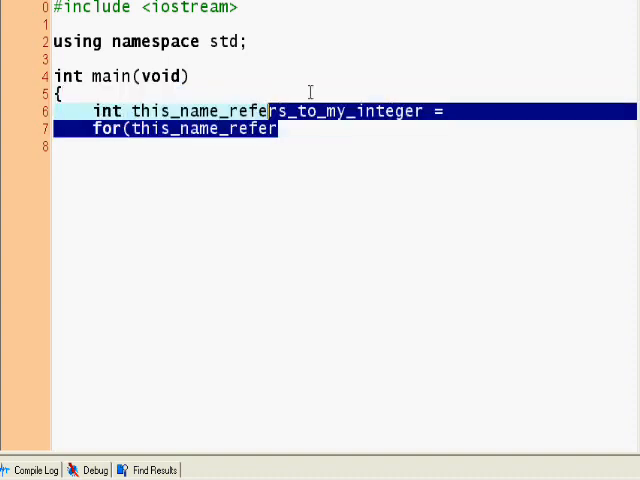
pyautogui.press('Delete')
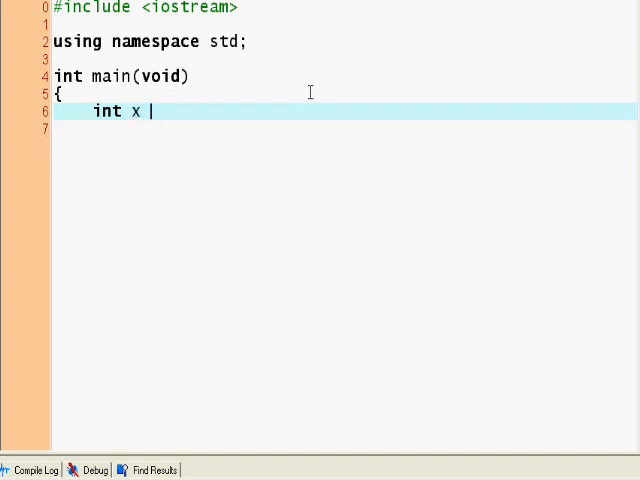
# Step: Complete the declaration as int x = 5; without a minus sign and start a new line
pyautogui.write('=')
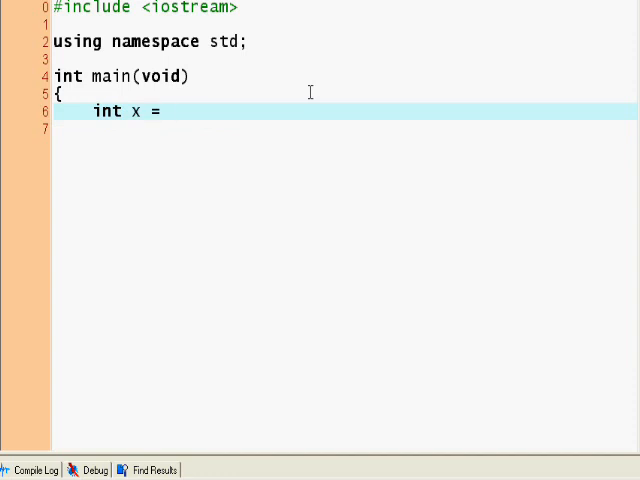
pyautogui.write('5')
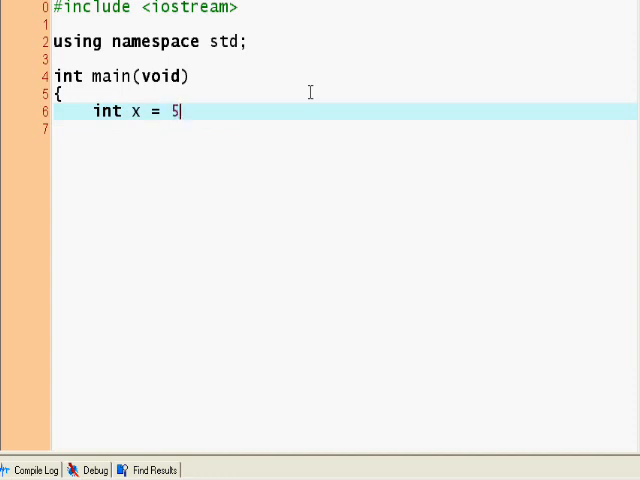
pyautogui.write(';')
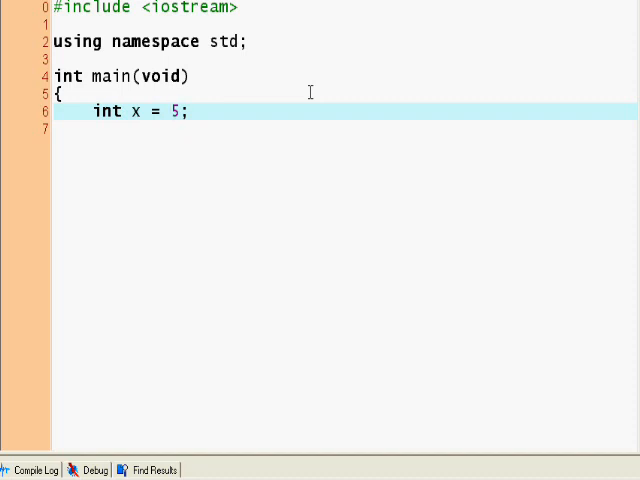
pyautogui.write('-')
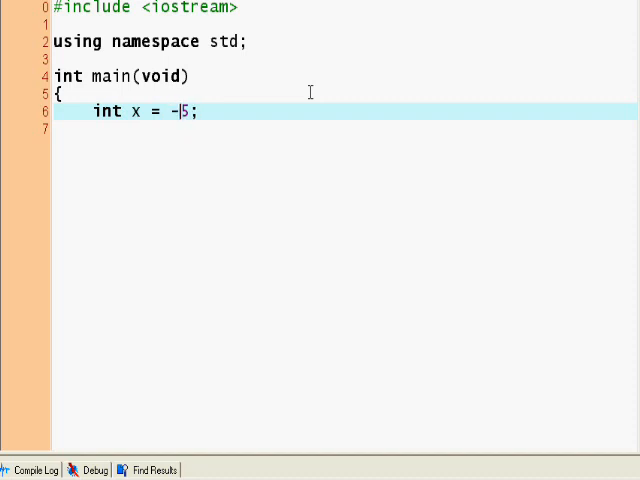
pyautogui.press('BackSpace')
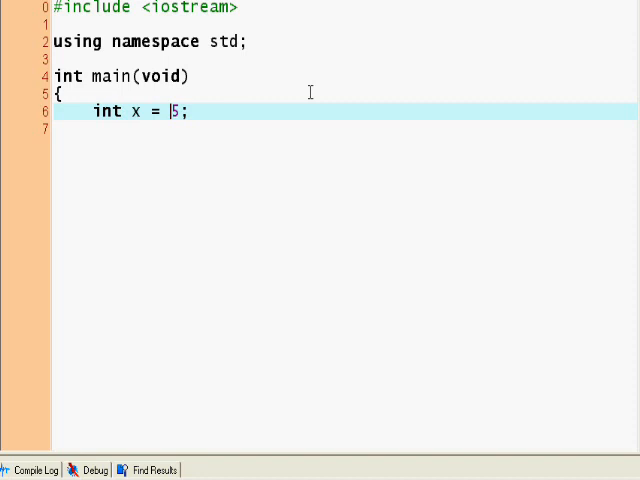
pyautogui.press('Enter')
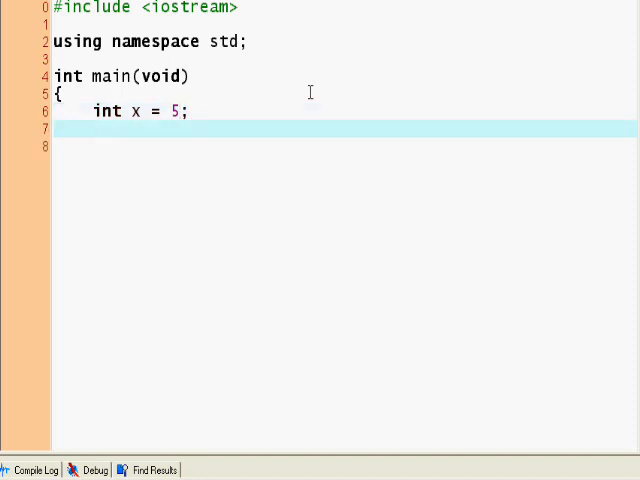
# Step: Declare float y = 10.5; removing the stray f characters
pyautogui.write('doub')
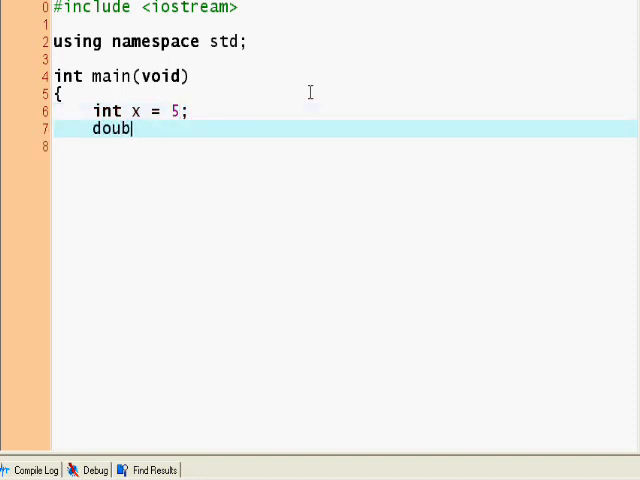
pyautogui.write('float')
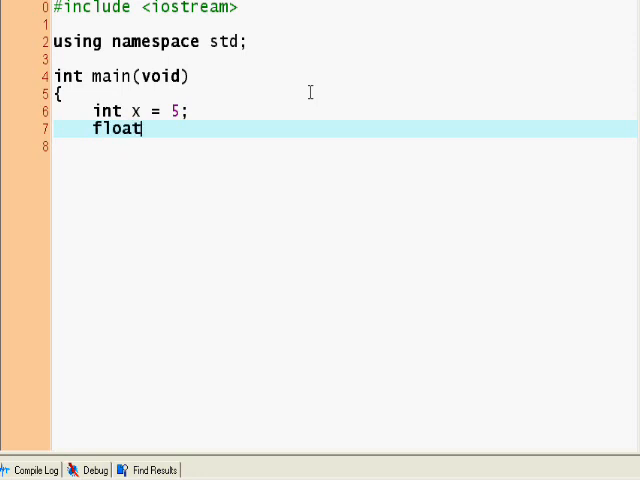
pyautogui.write('y')
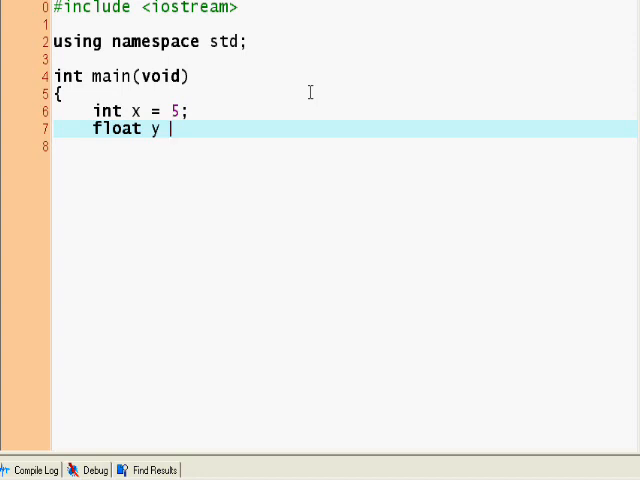
pyautogui.write('= 10.5;')
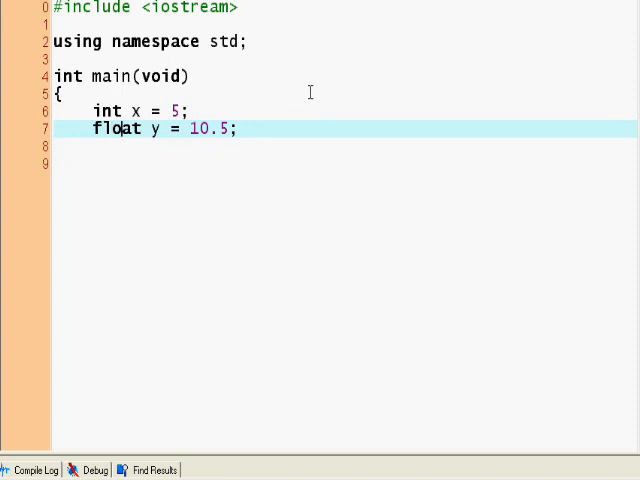
pyautogui.write('f')
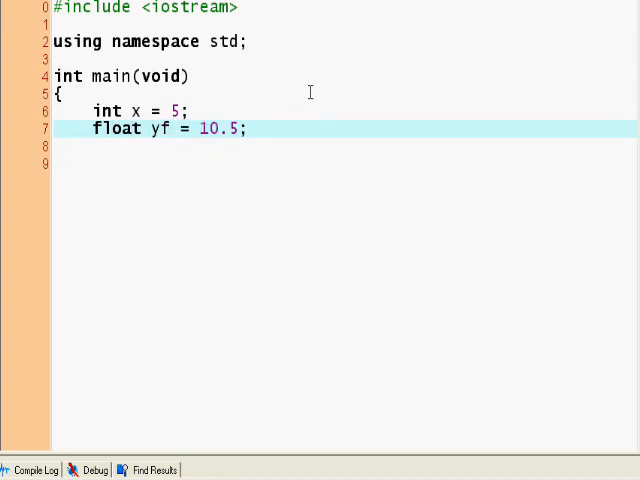
pyautogui.press('BackSpace')
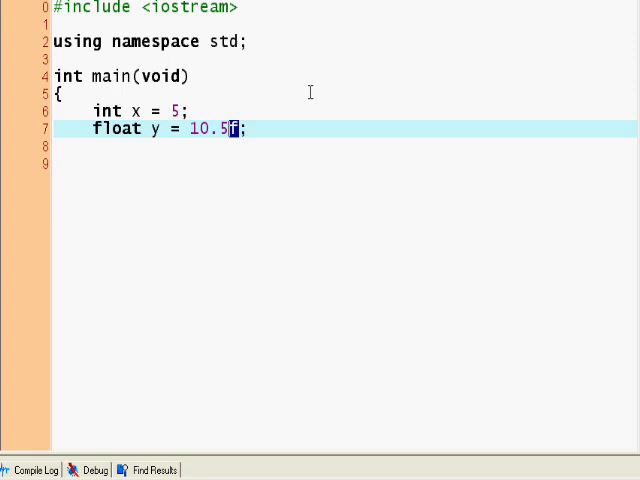
pyautogui.press('Backspace')
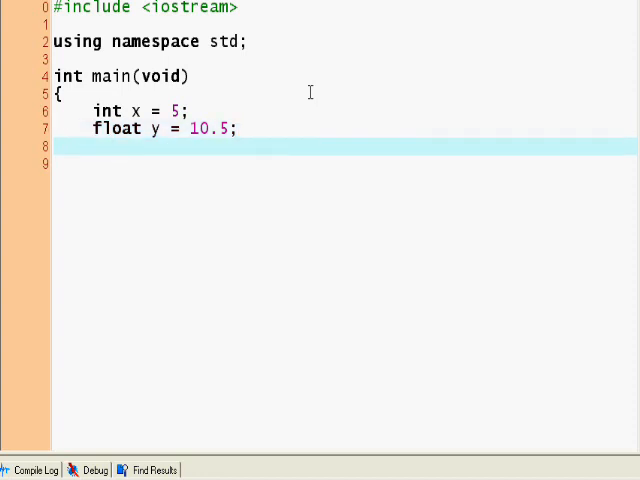
pyautogui.click(92, 148)
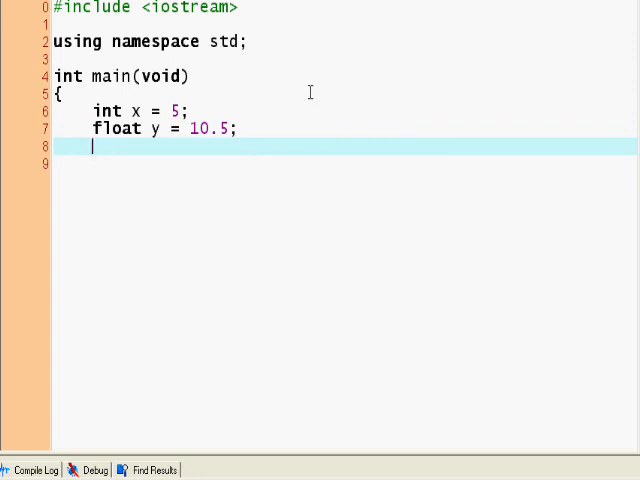
pyautogui.write('s')
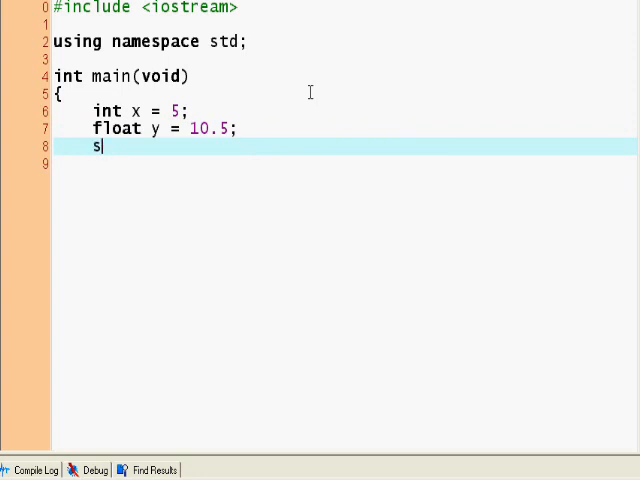
pyautogui.write('qrt*')
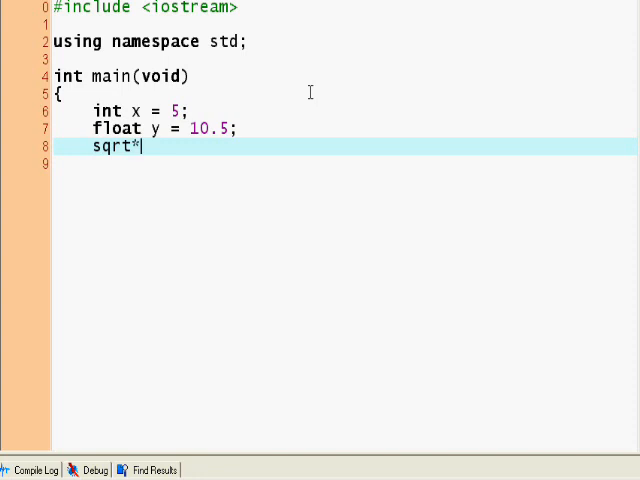
pyautogui.press('Backspace')
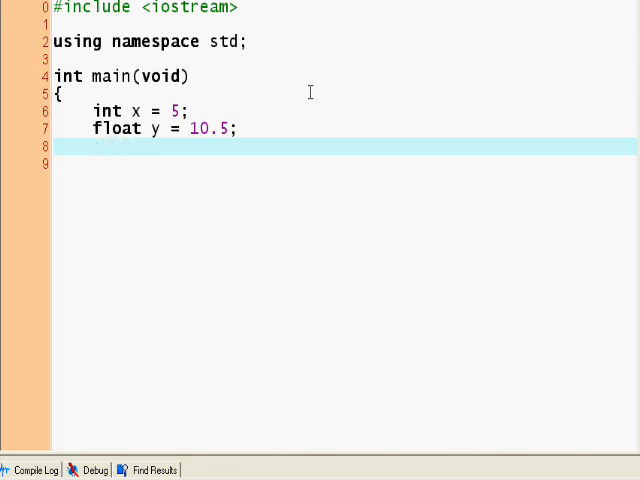
pyautogui.write('%')
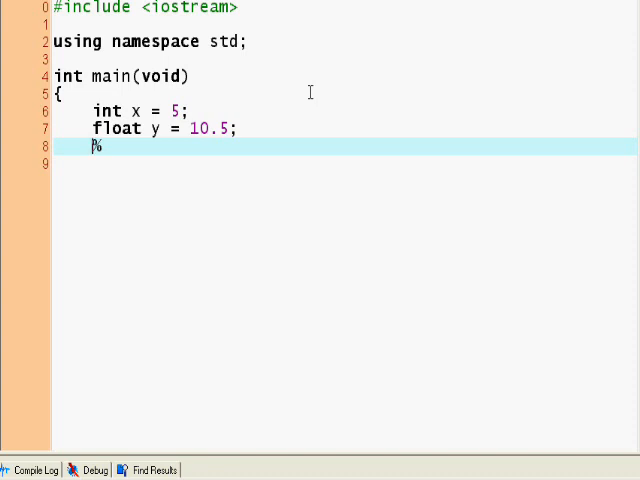
pyautogui.write('0984350983295')
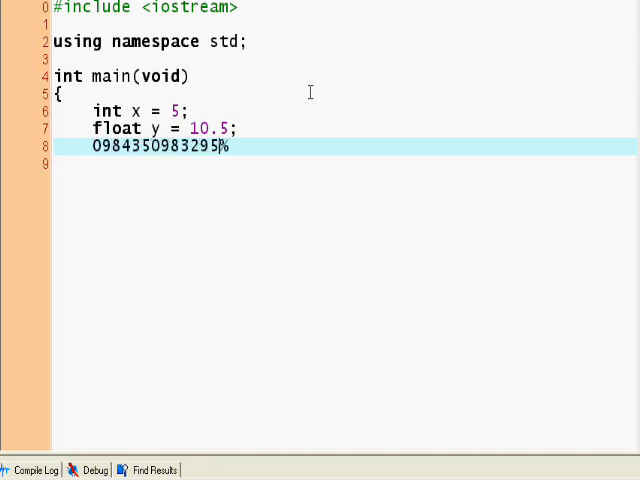
pyautogui.press('Backspace')
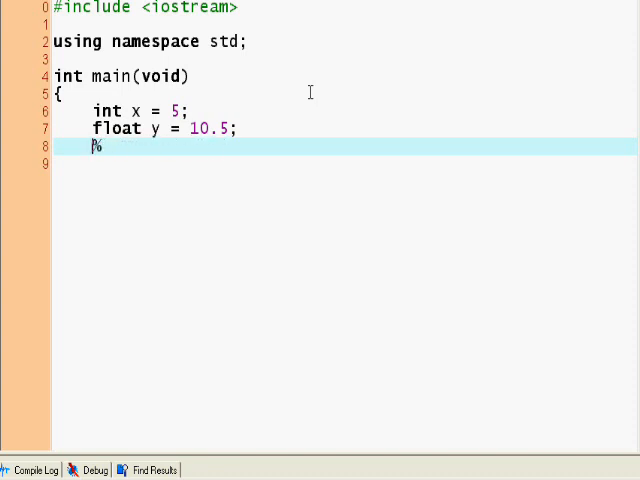
pyautogui.write('584390345')
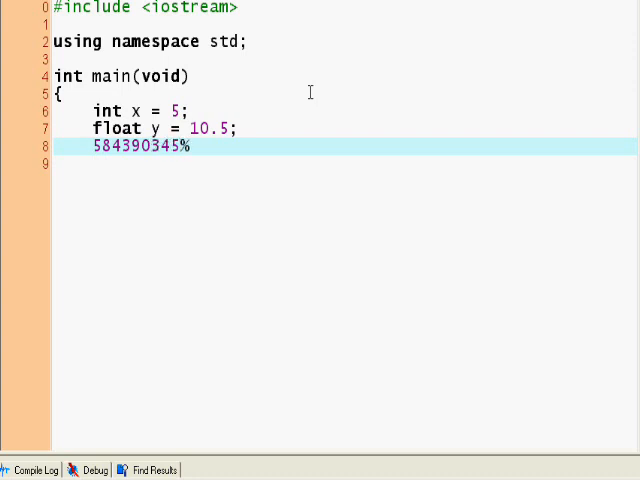
pyautogui.write('5')
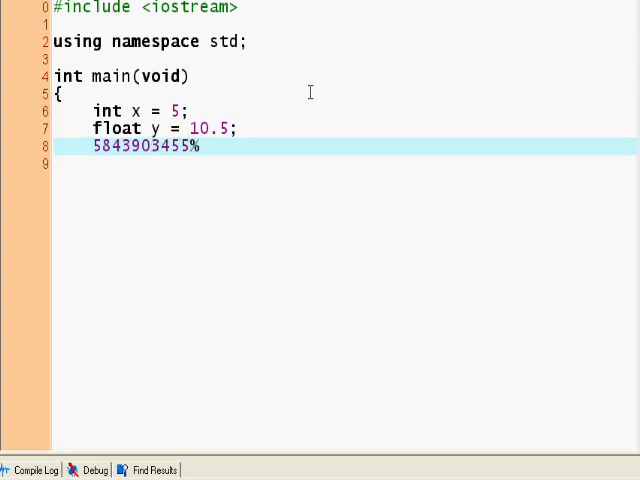
pyautogui.write('11')
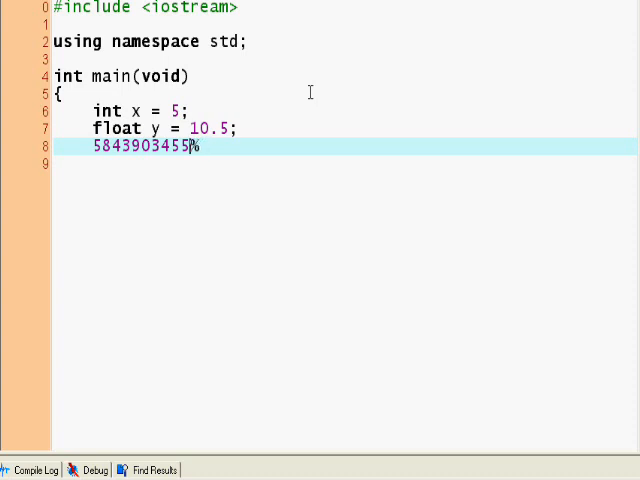
pyautogui.write('64')
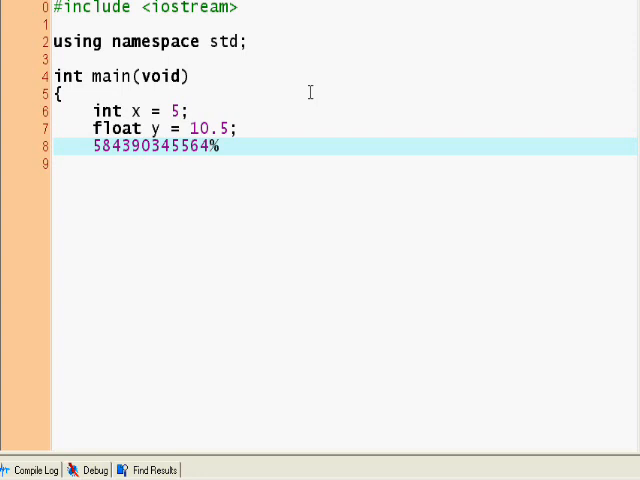
pyautogui.moveTo(120, 148); pyautogui.dragTo(220, 148)
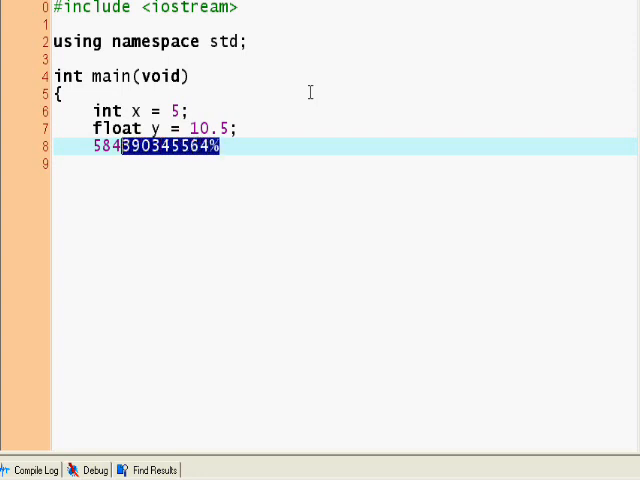
pyautogui.press('Delete')
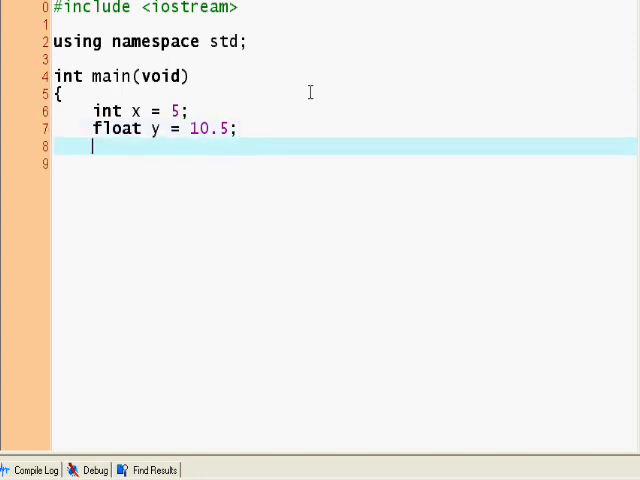
# Step: Declare double z = 52.36; and begin a char declaration on the next line
pyautogui.write('double')
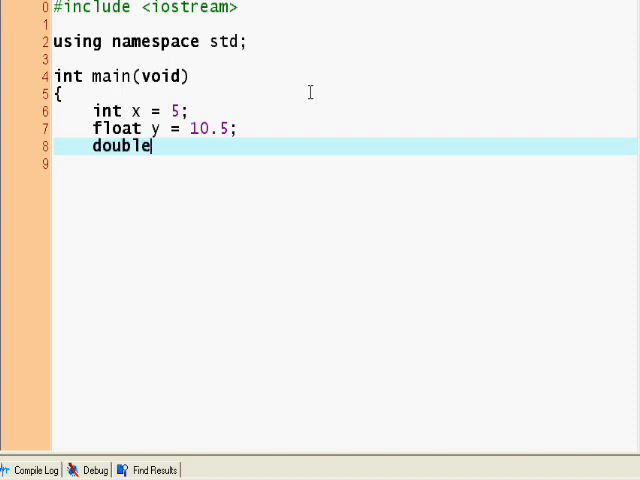
pyautogui.write('z = 52')
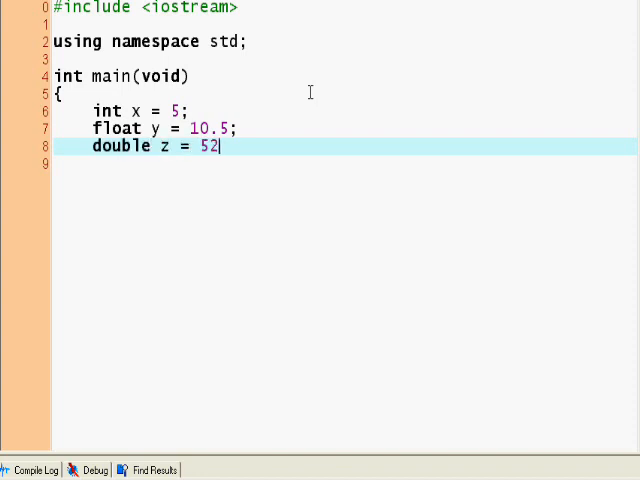
pyautogui.write('.3')
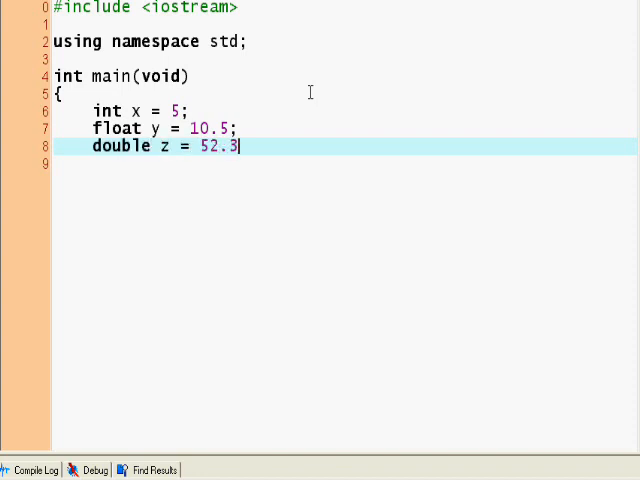
pyautogui.write('6;')
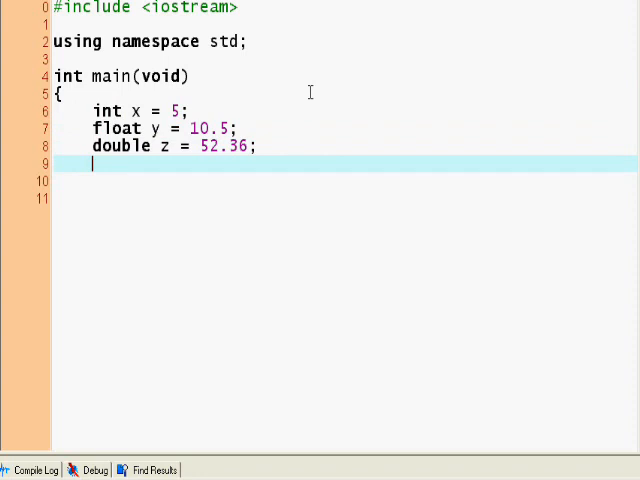
pyautogui.write('char')
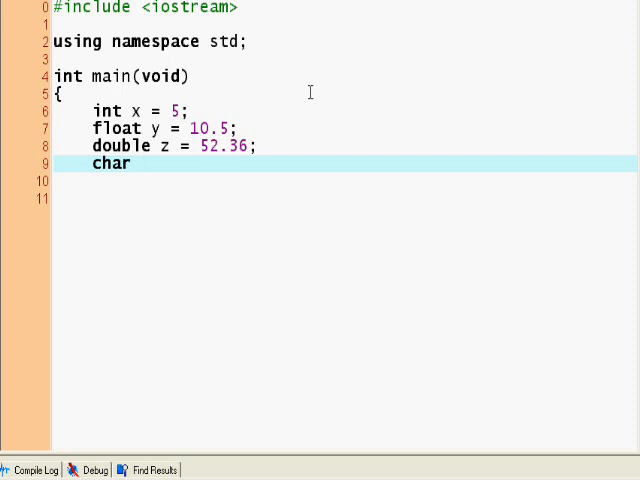
# Step: Complete char cChar = 'a'; correcting the mistyped character value
pyautogui.write('cChar =')
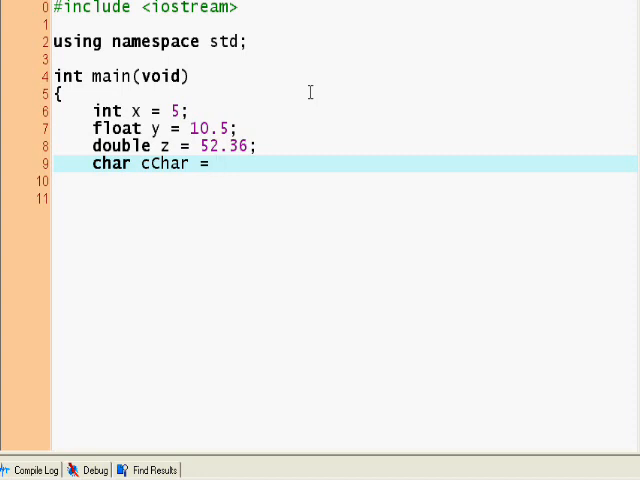
pyautogui.write("'")
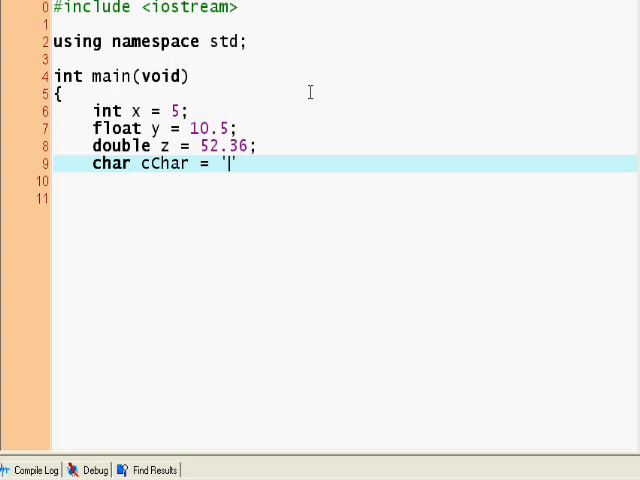
pyautogui.write('f')
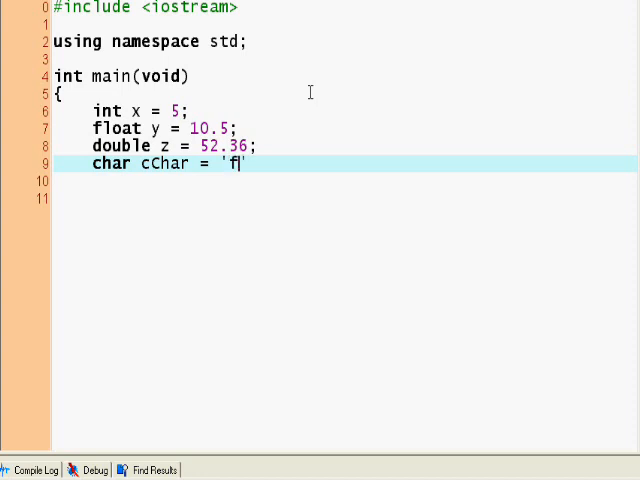
pyautogui.write('b')
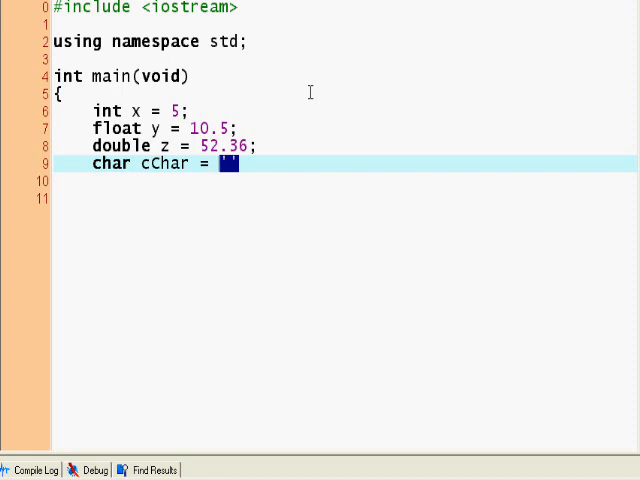
pyautogui.press('Backspace')
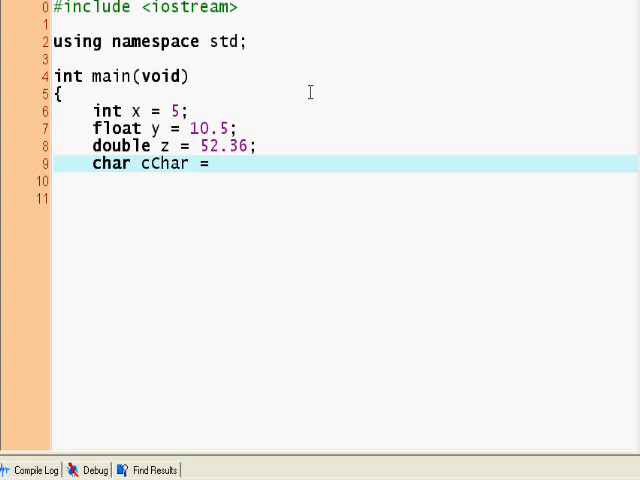
pyautogui.write('a')
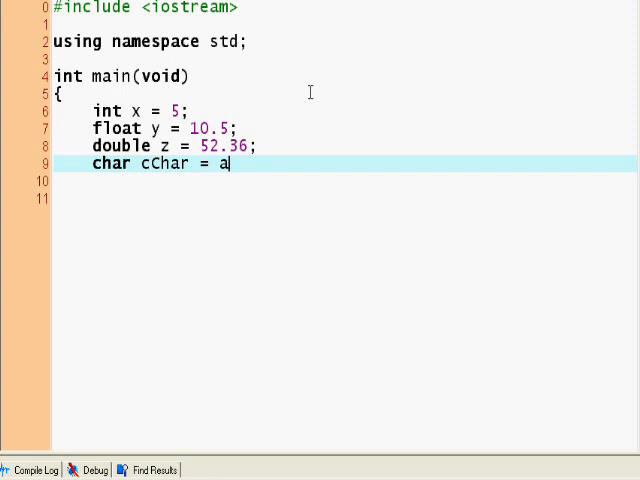
pyautogui.press('BackSpace')
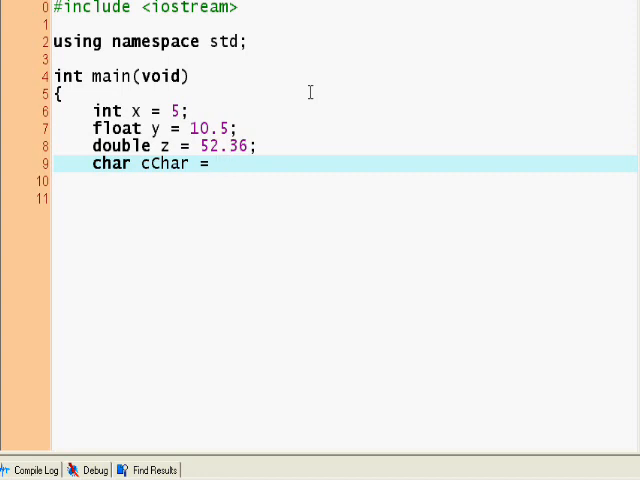
pyautogui.write("'a';")
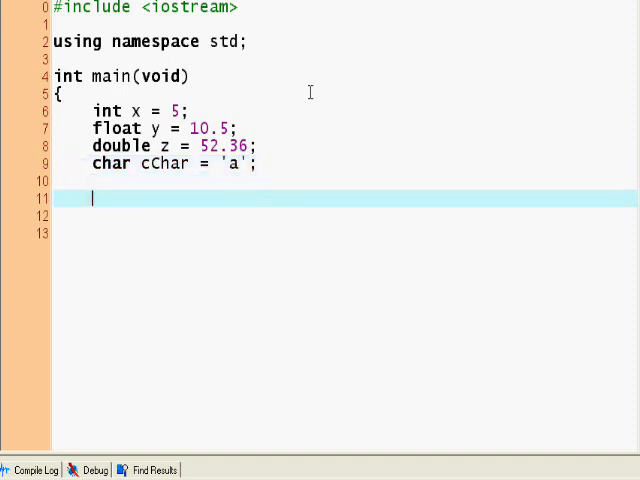
pyautogui.write('cout')
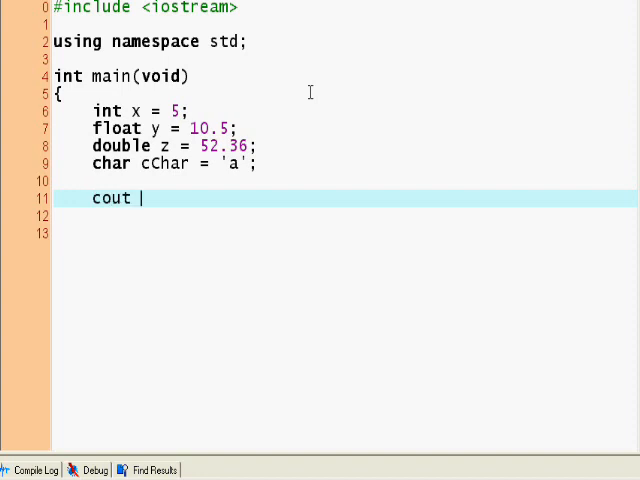
pyautogui.write('<<')
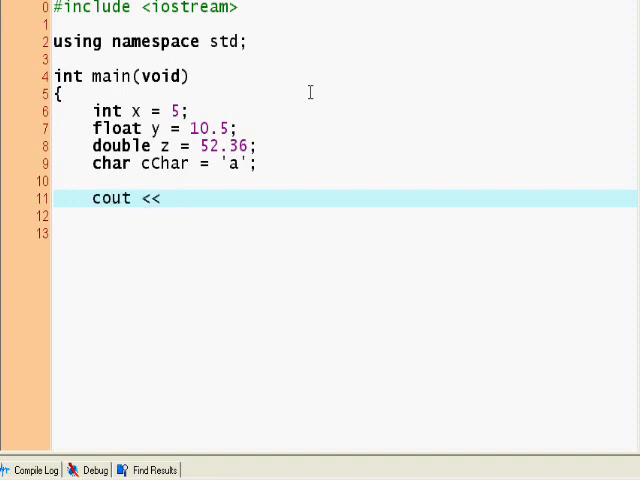
pyautogui.write('int')
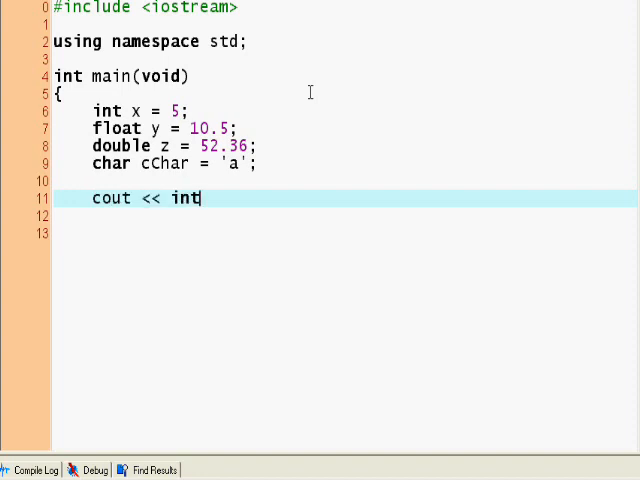
pyautogui.press('BackSpace')
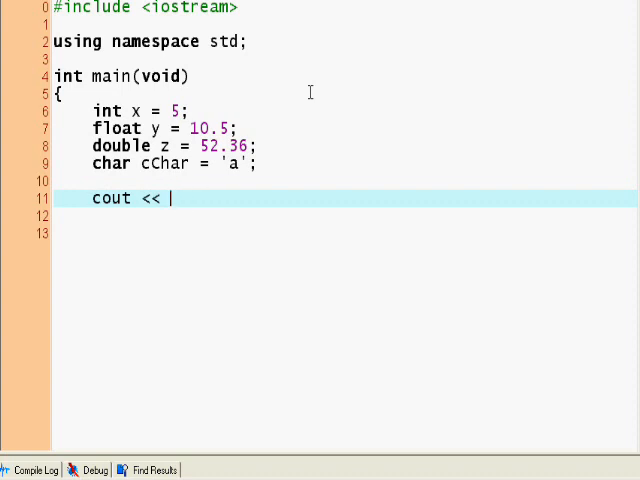
pyautogui.write('cC')
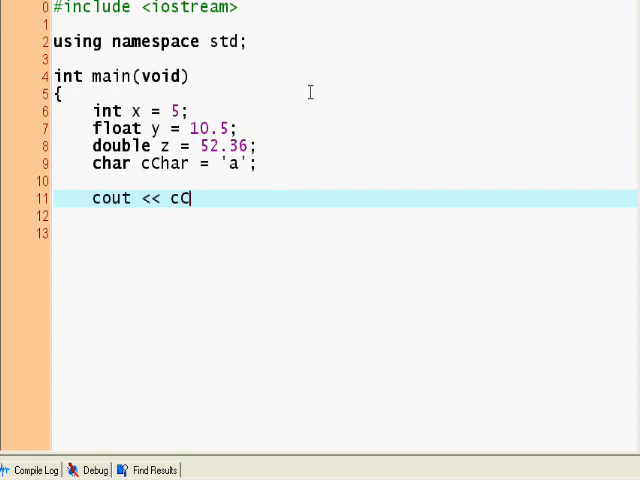
pyautogui.write('har(int);')
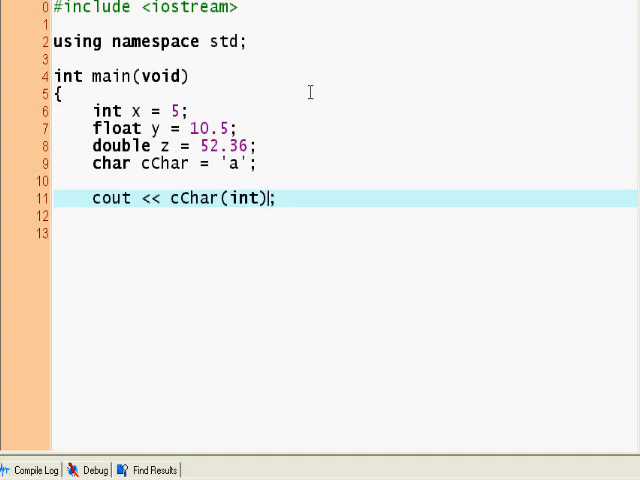
pyautogui.doubleClick(224, 198)
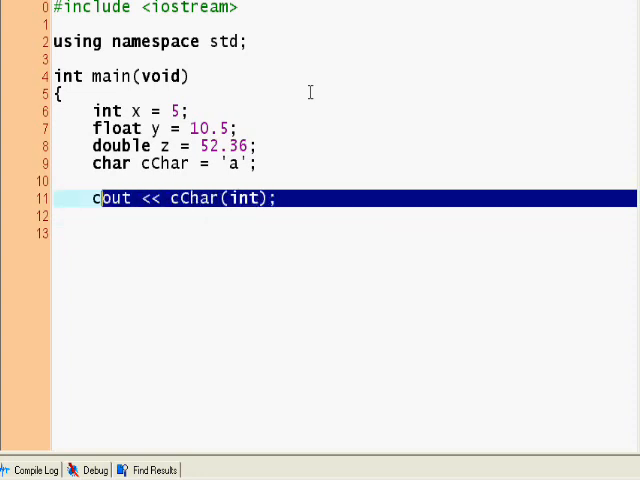
pyautogui.press('Delete')
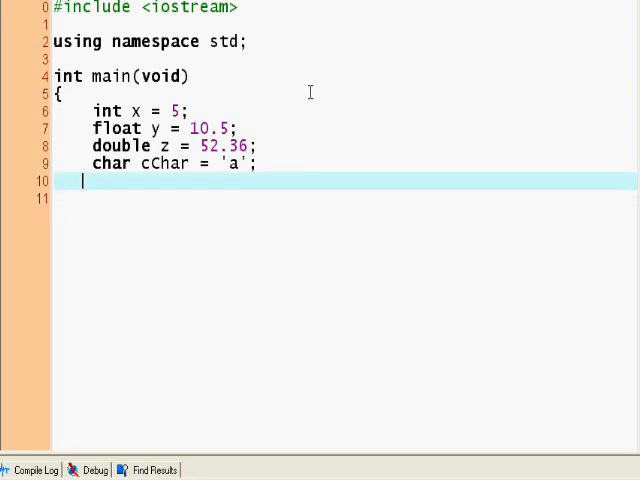